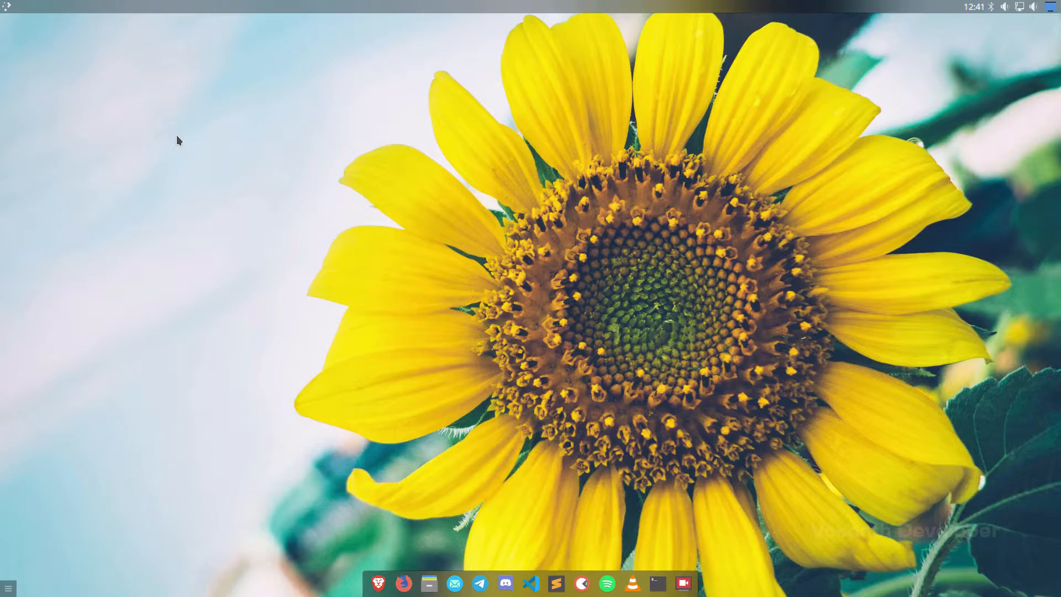
mouse_move(623, 509)
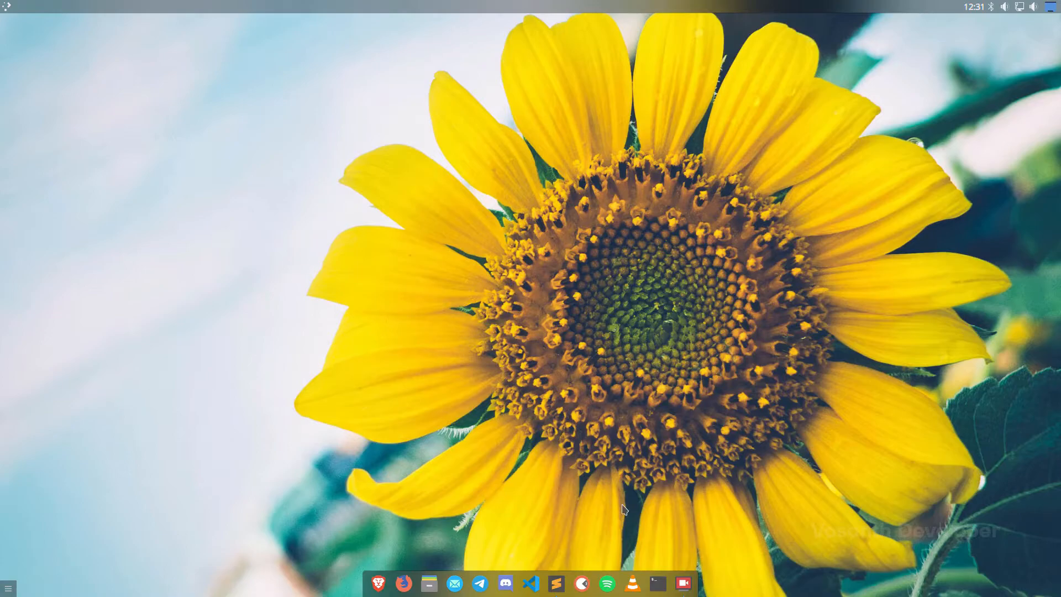
- Open a terminal, run sudo samaya with the password, then rerun it as sudo samaya -v
click(656, 583)
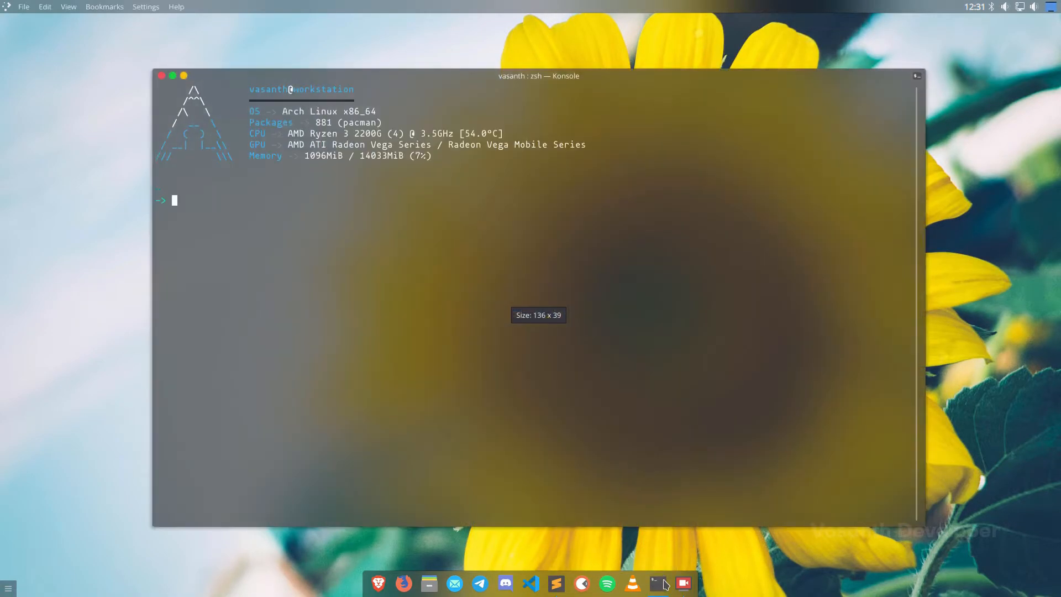
mouse_move(437, 350)
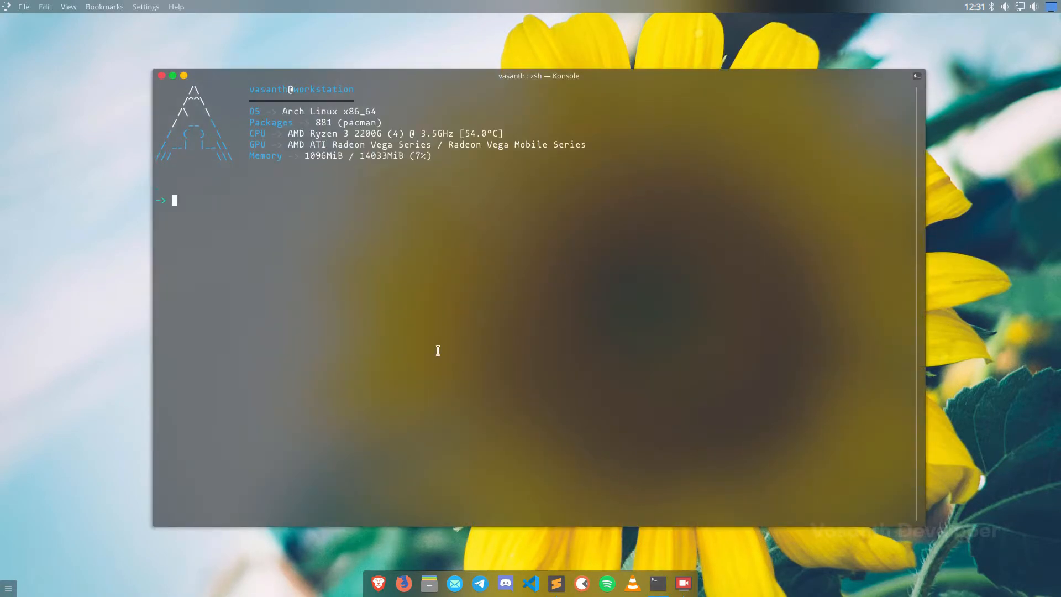
text(sudo samaya)
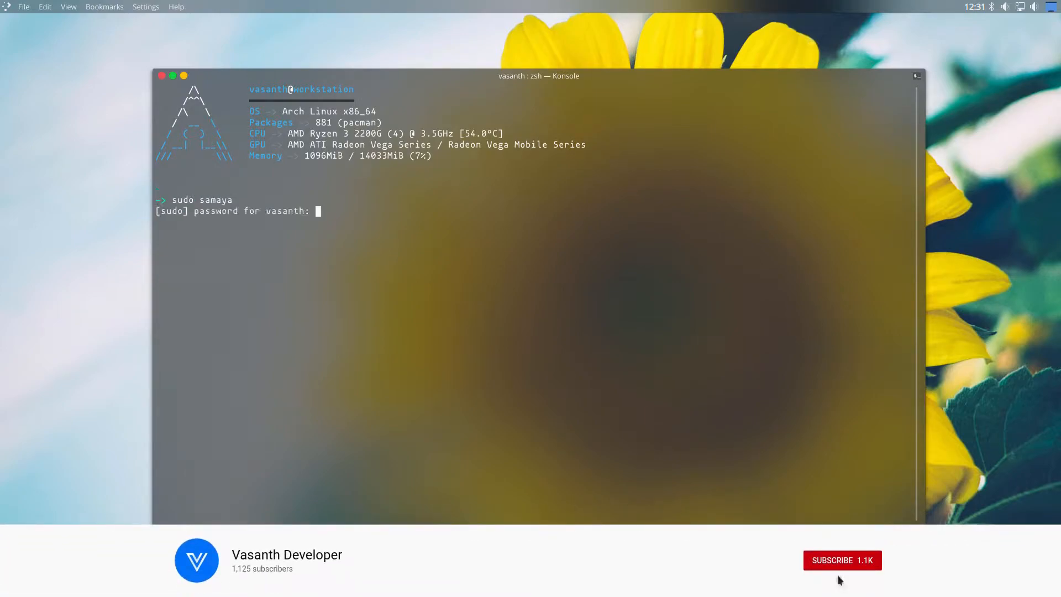
click(842, 560)
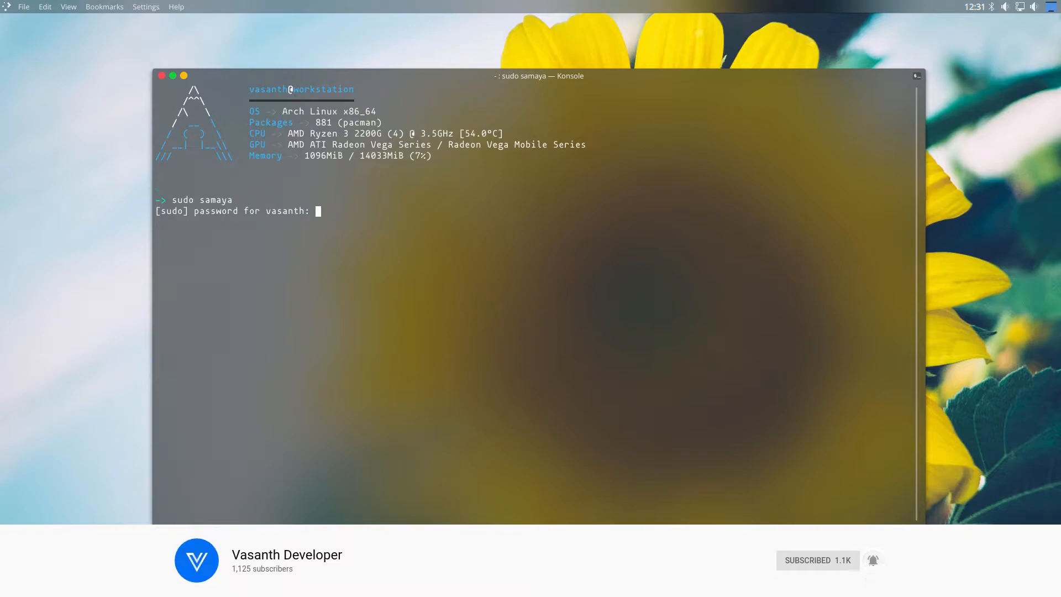
key(Return)
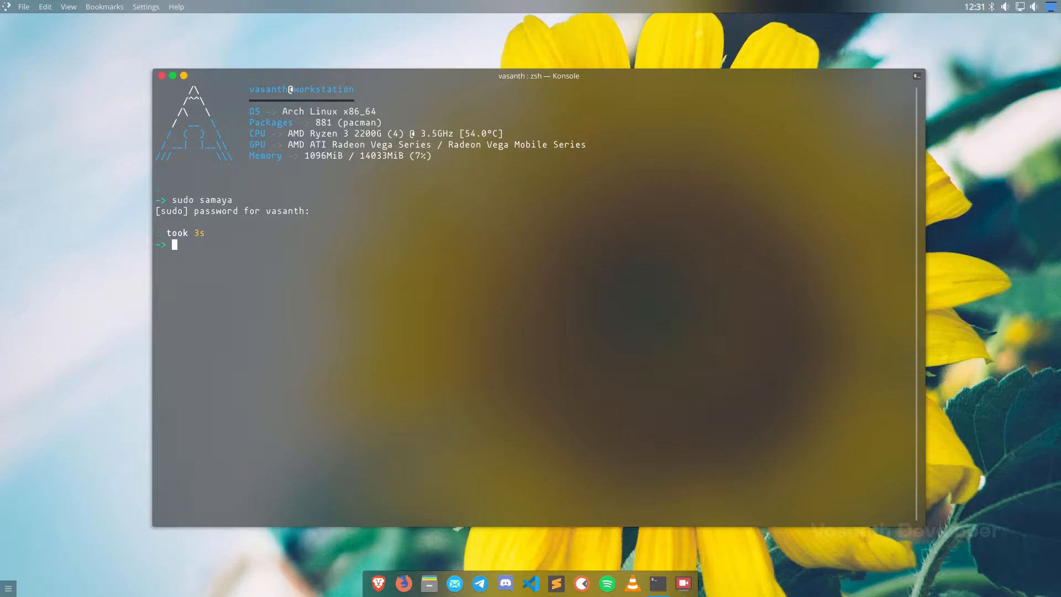
text(sudo samaya --ve)
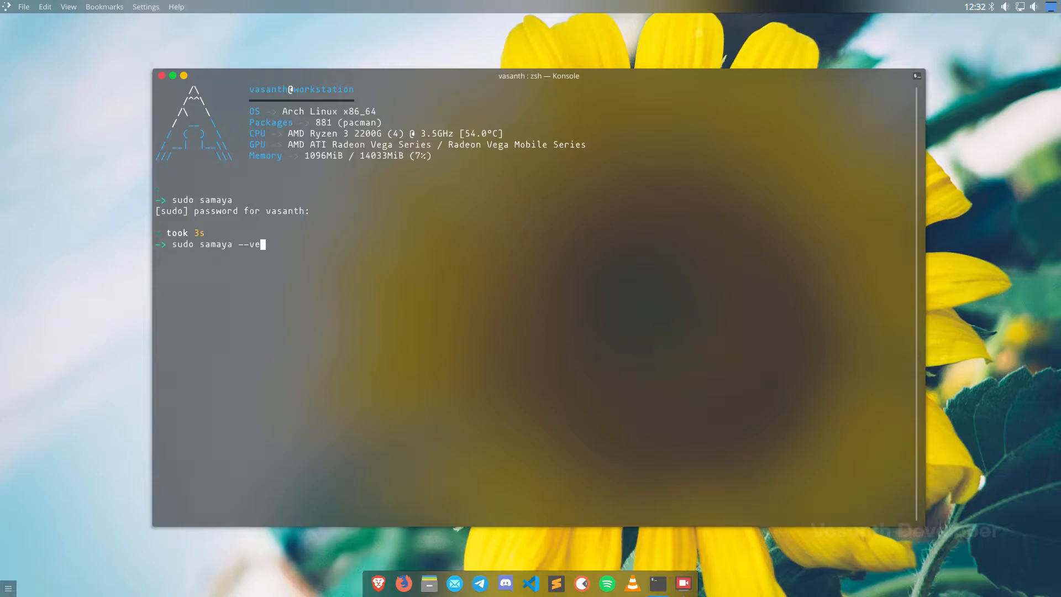
text(rbose)
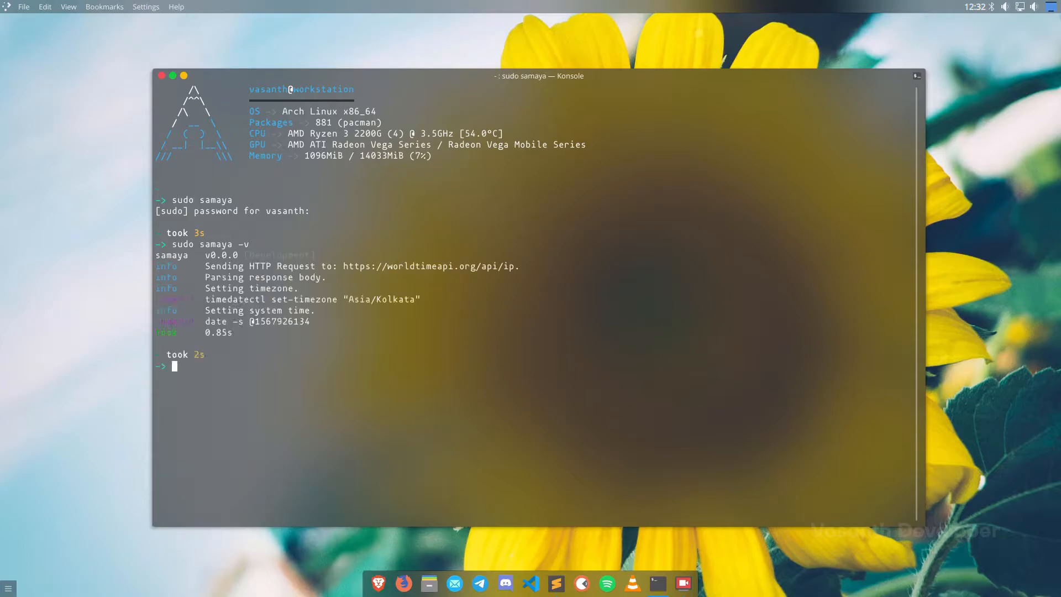
- Enter the command sudo samaya -v --timezone Asia/Kolkata at the prompt
text(sudo)
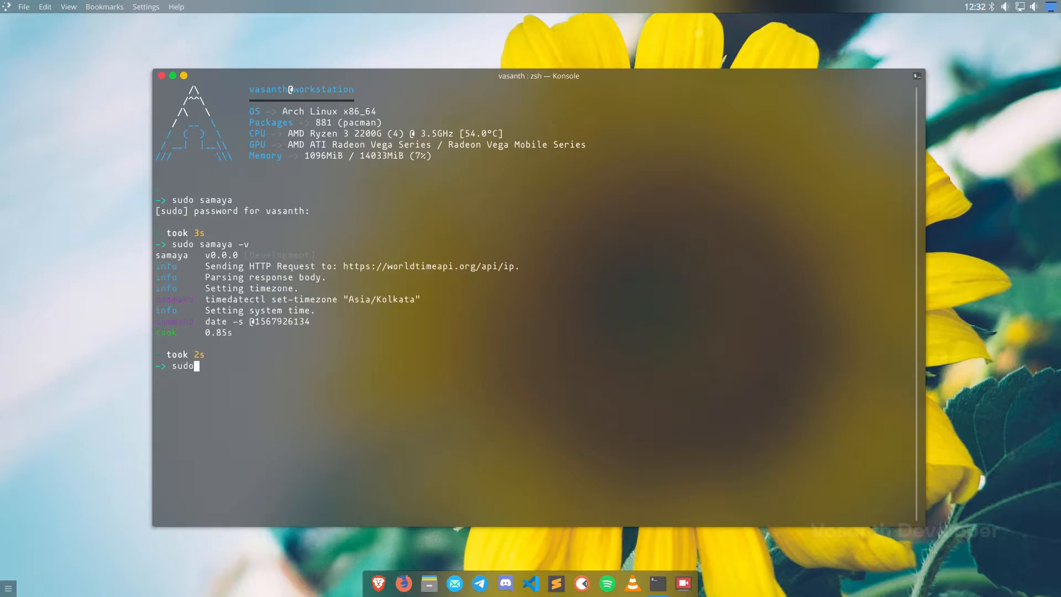
text(samaya -v)
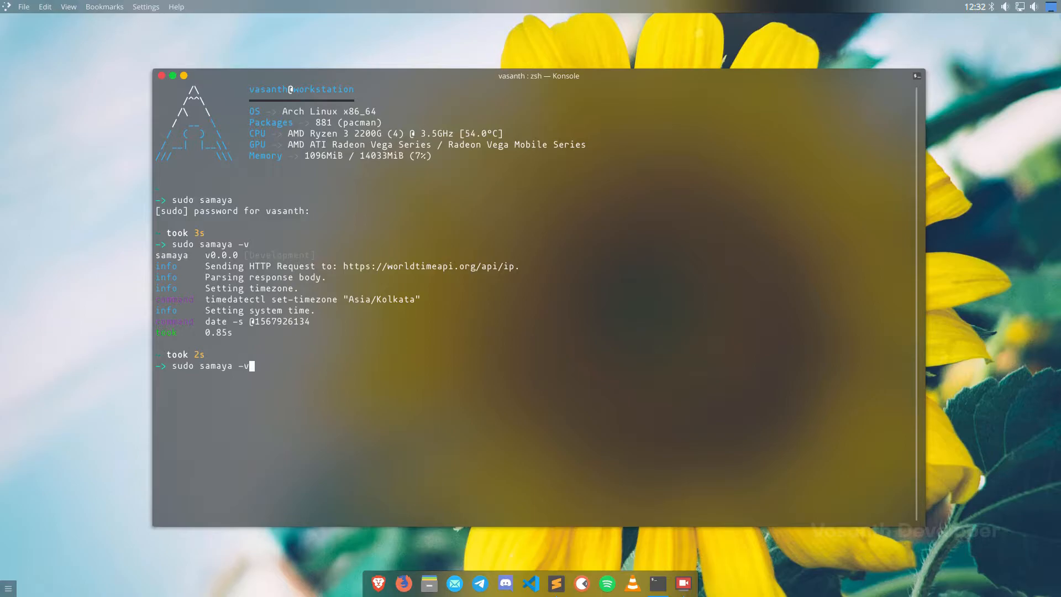
text(--timezone)
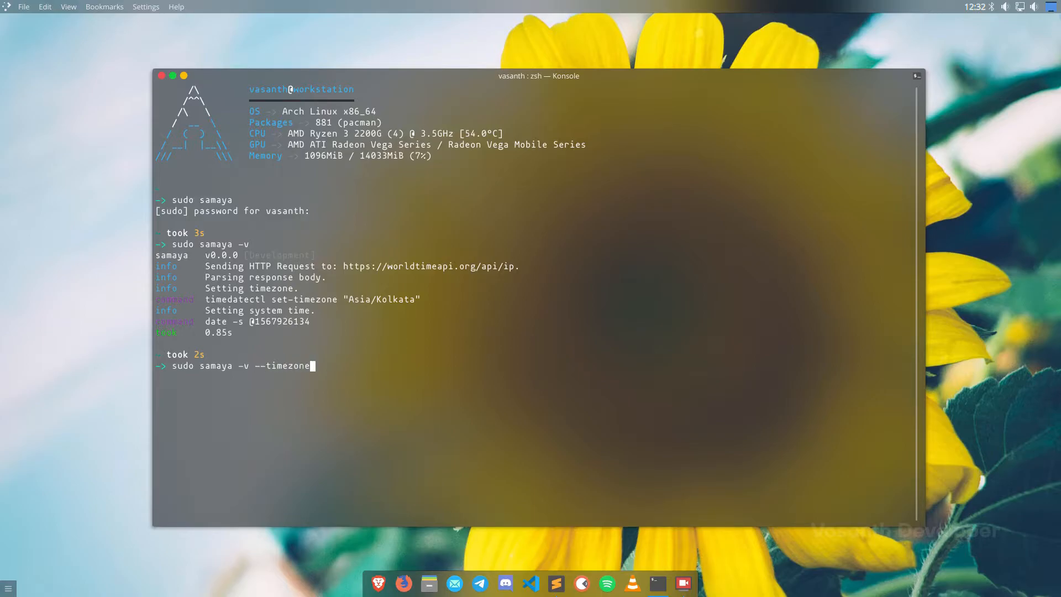
text(Asia/)
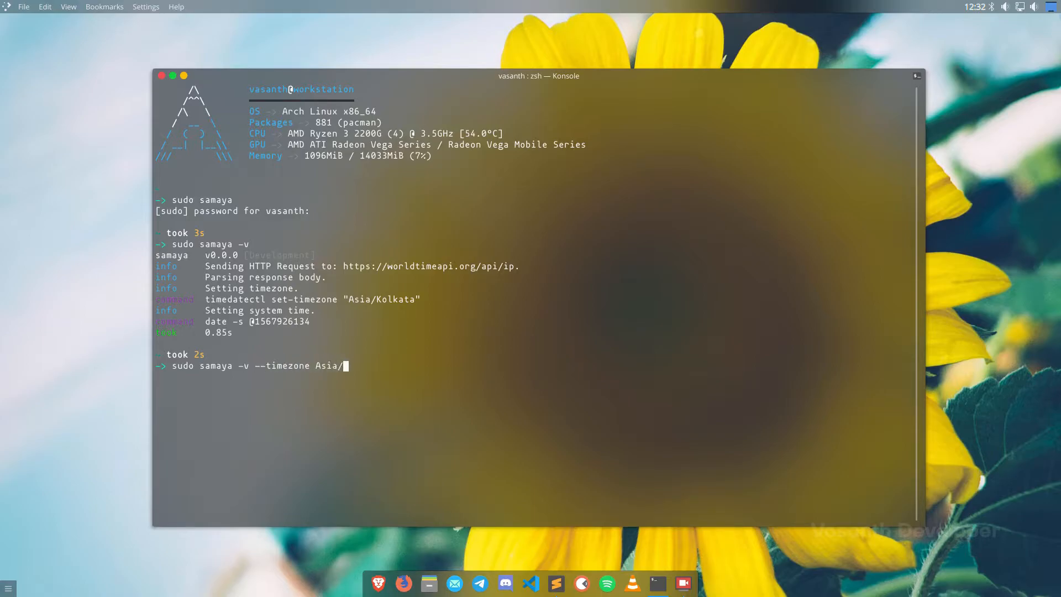
text(Kolkata)
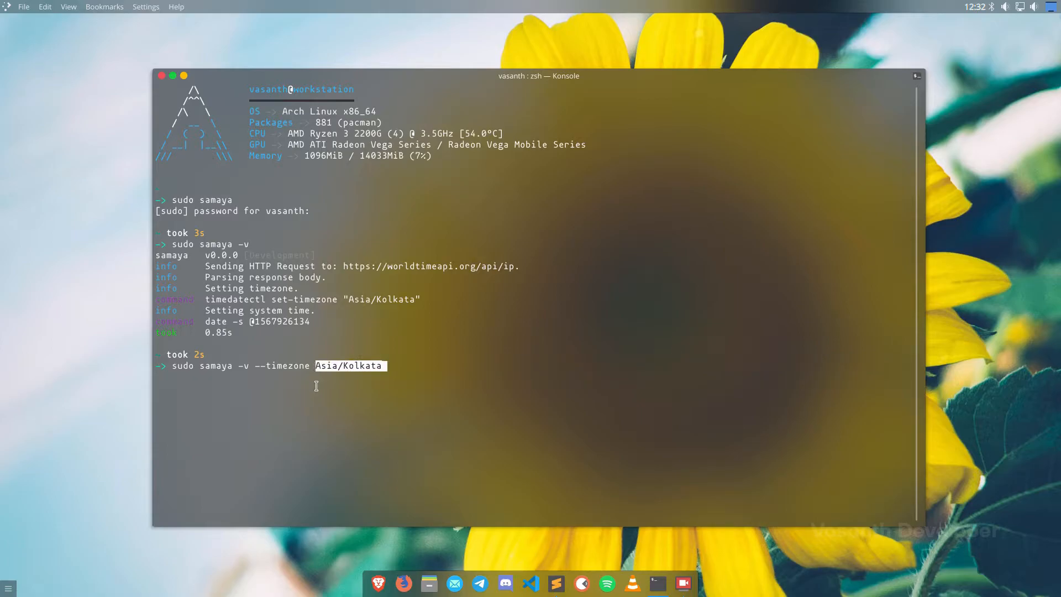
mouse_move(429, 389)
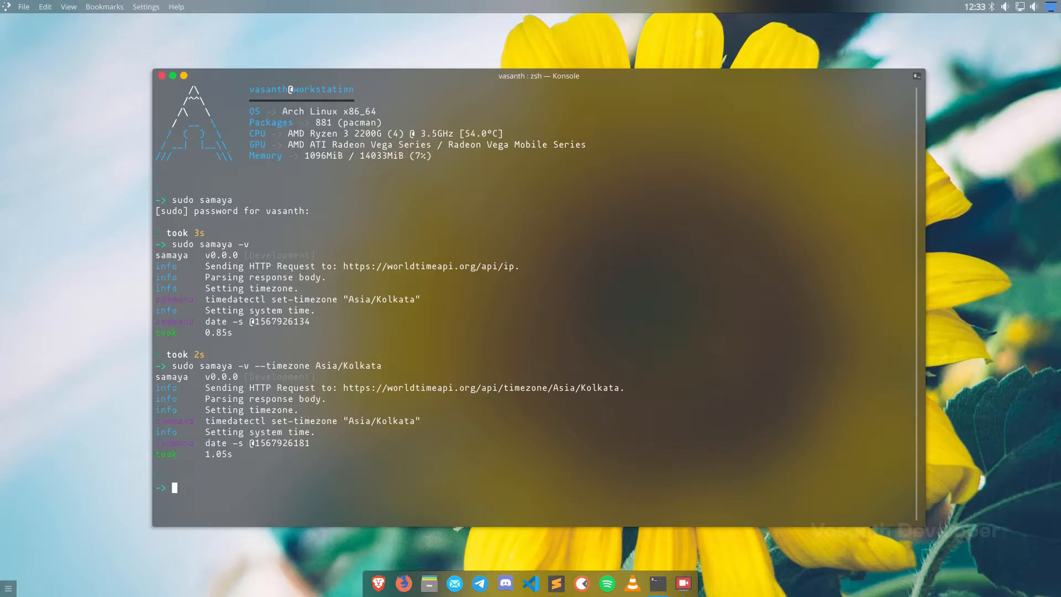
- Run bare rm to show its missing-operand error, delete Videos/some-video.mov, and close Konsole
text(rm)
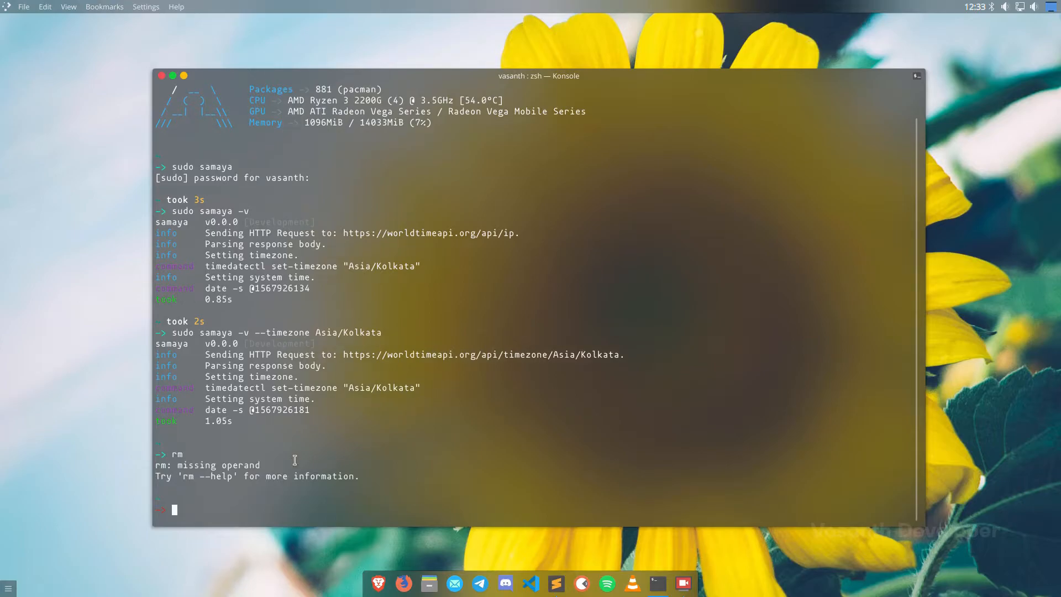
double_click(210, 465)
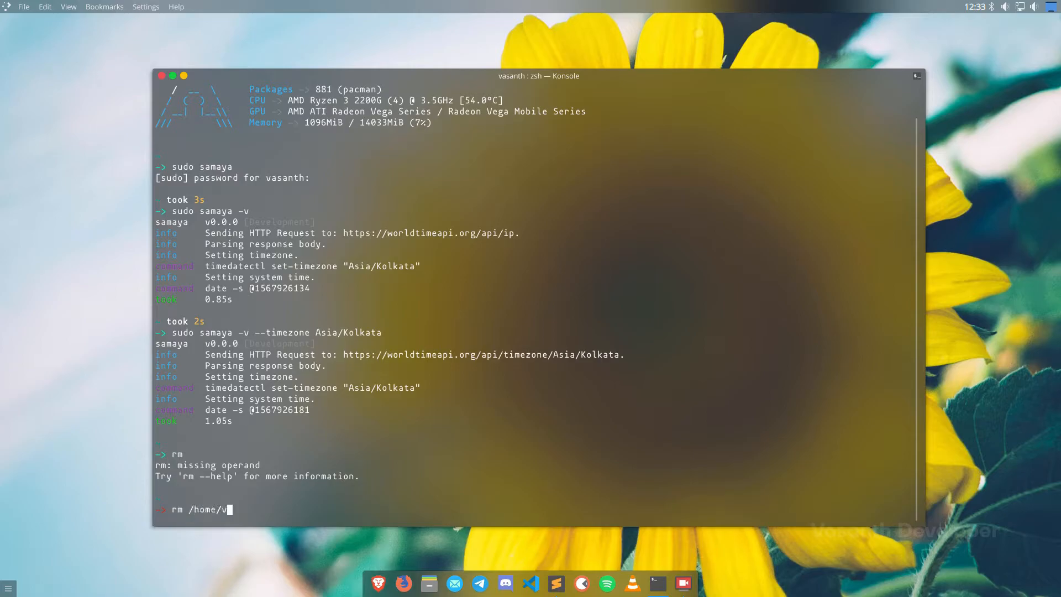
text(asanth/Videos/some-video.mov)
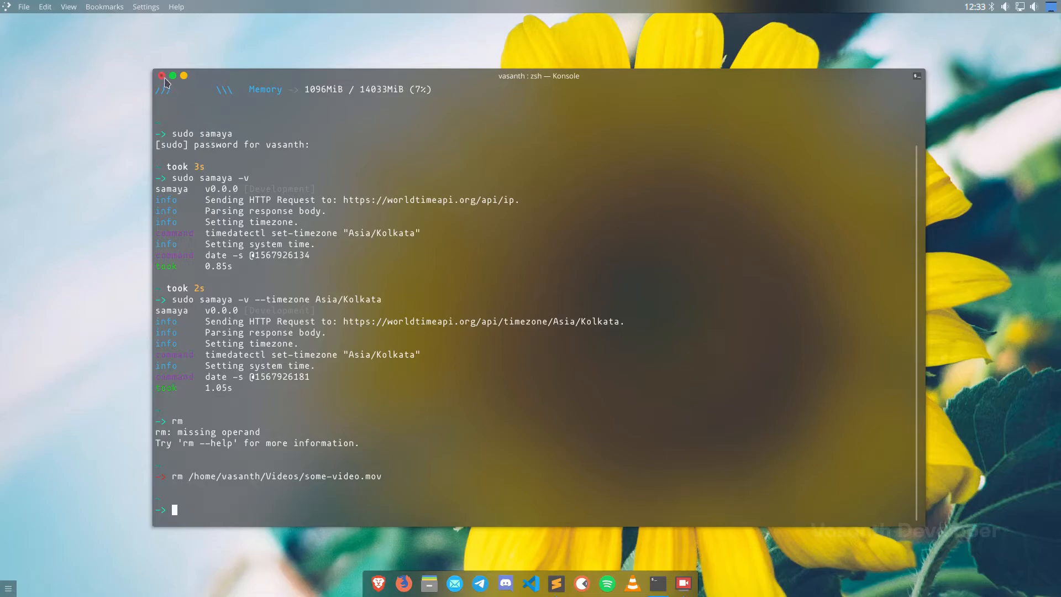
click(162, 75)
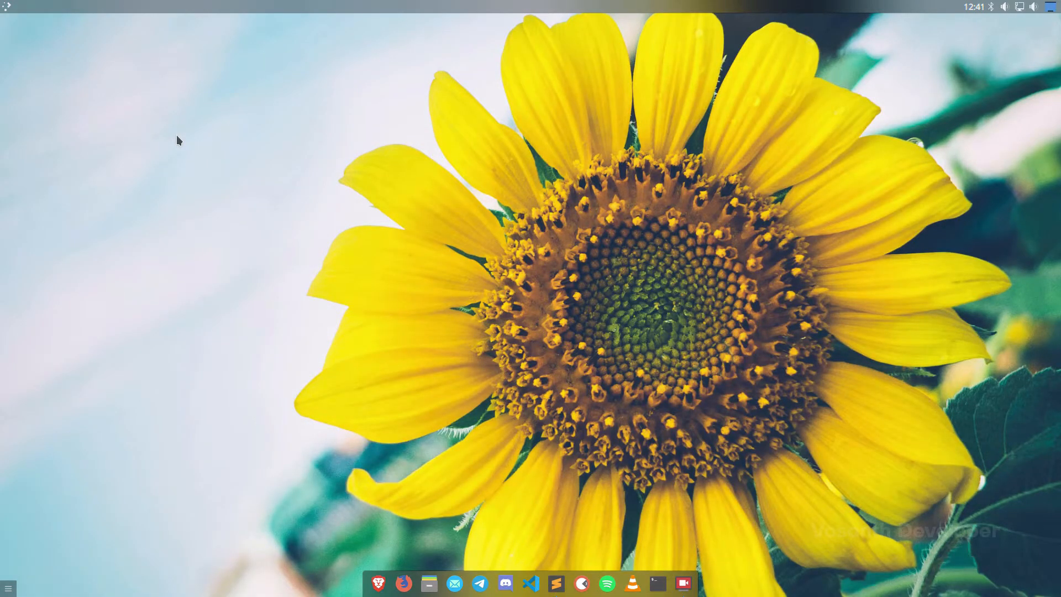
click(656, 582)
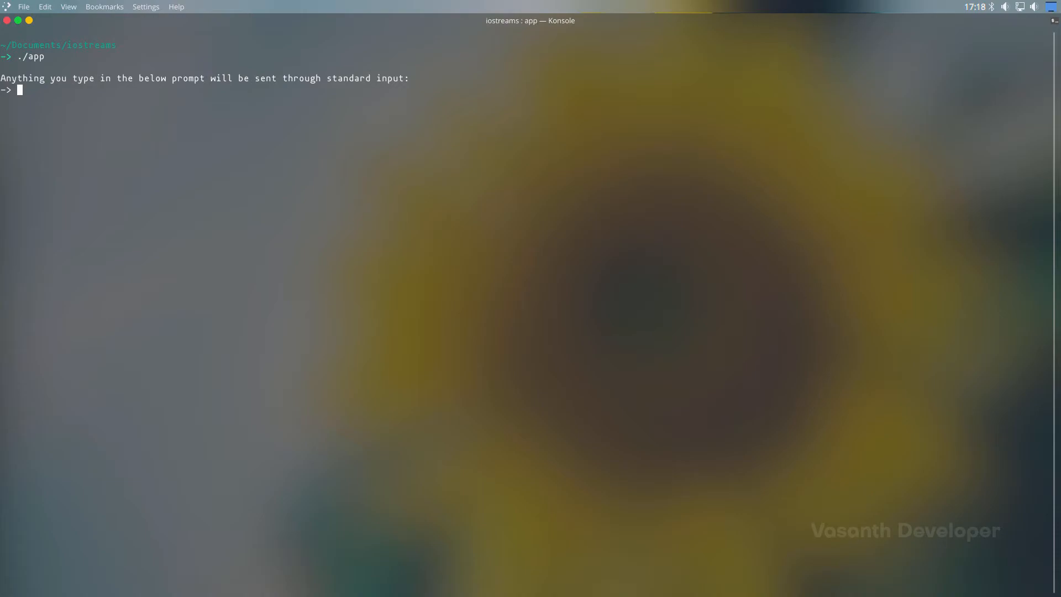
- Feed Subscribe to ./app on stdin, then type echo "Subscribe" | ./app
text(Subscrib)
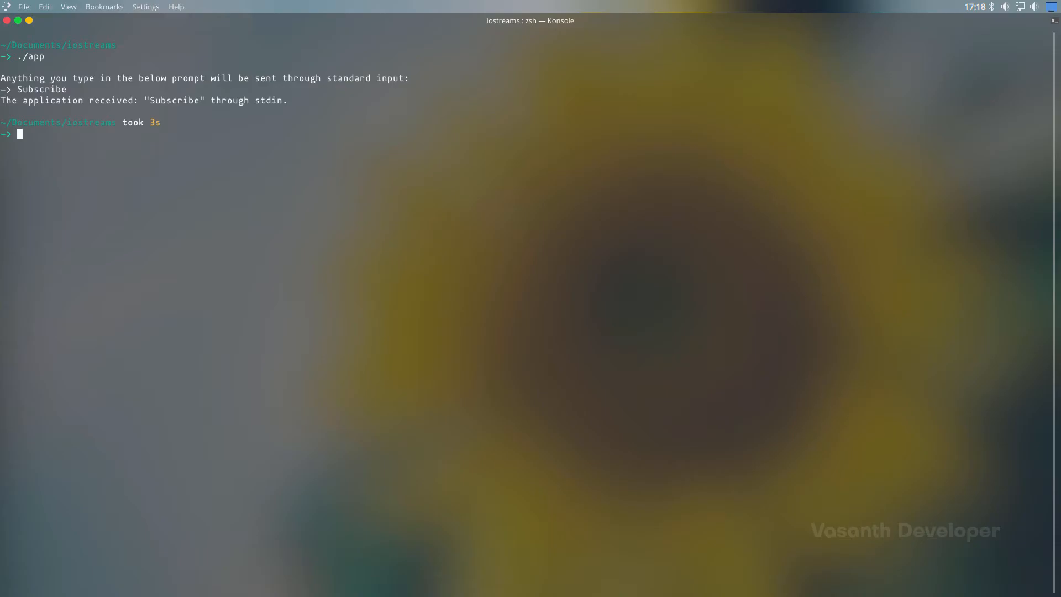
text(echo)
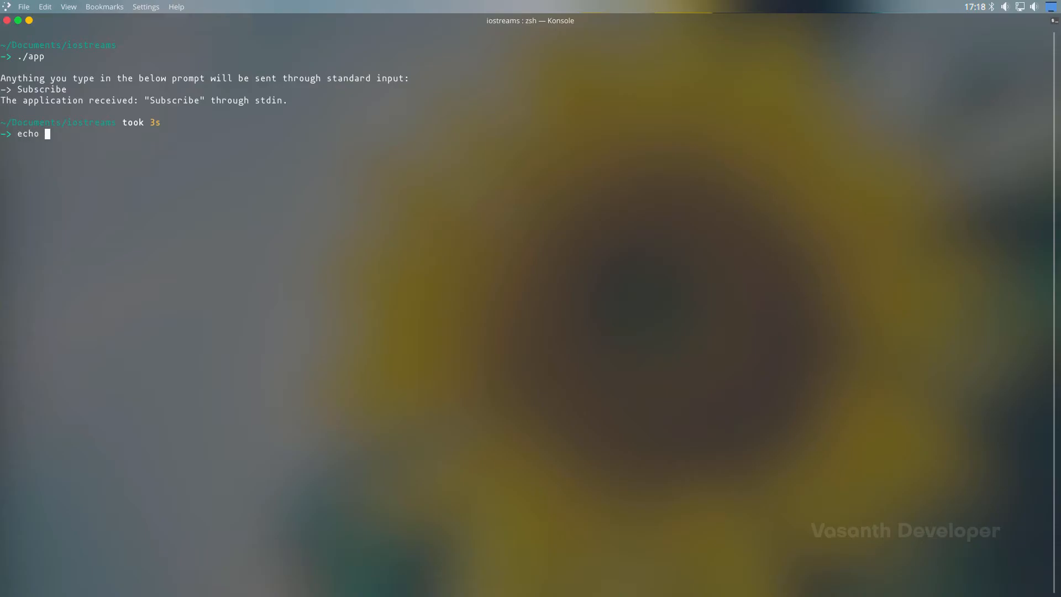
text("Subsc)
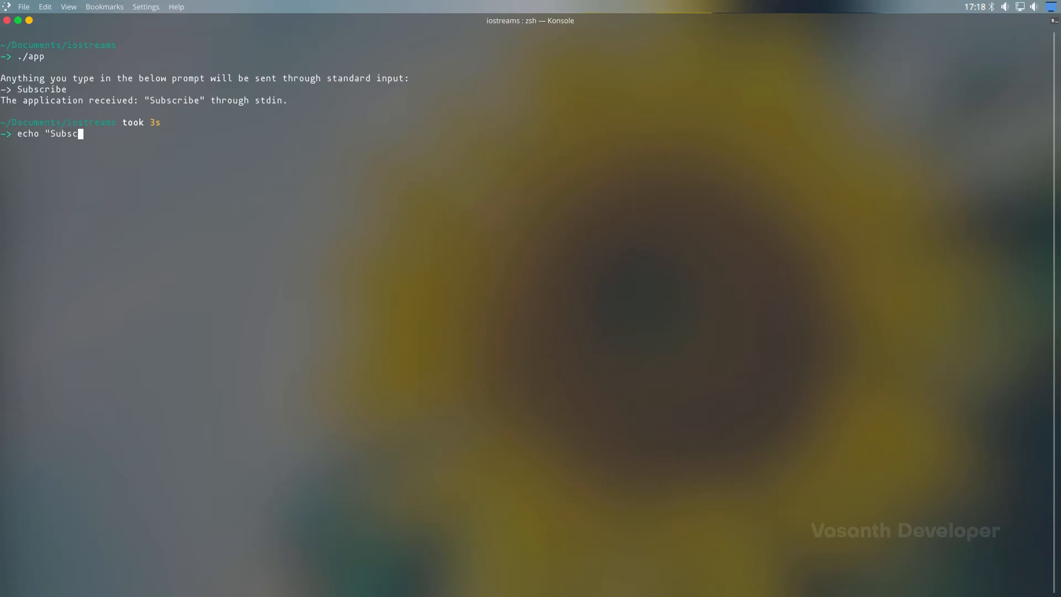
text(ribe")
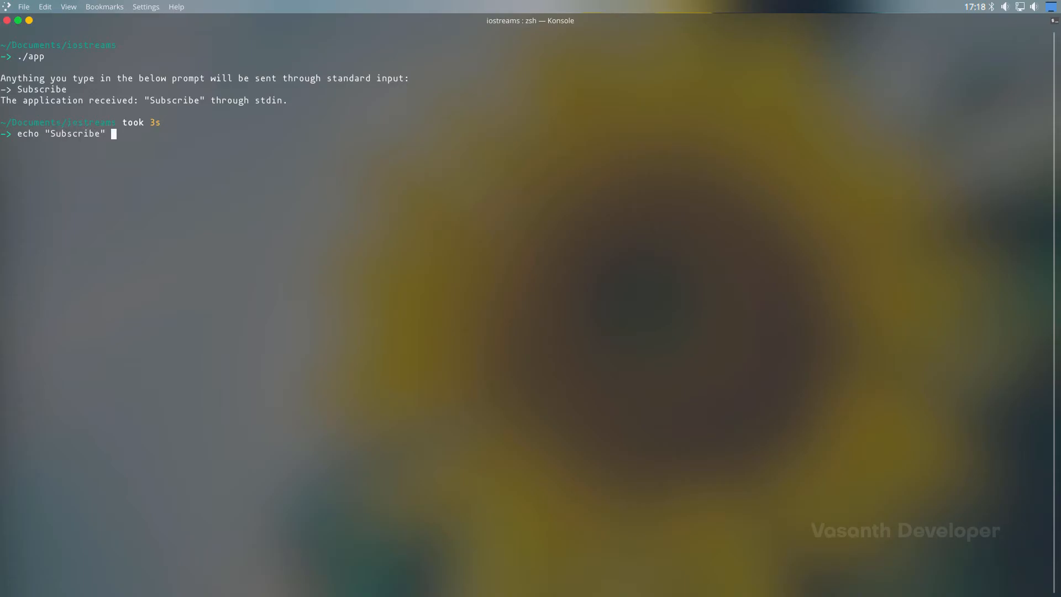
text(| ./a)
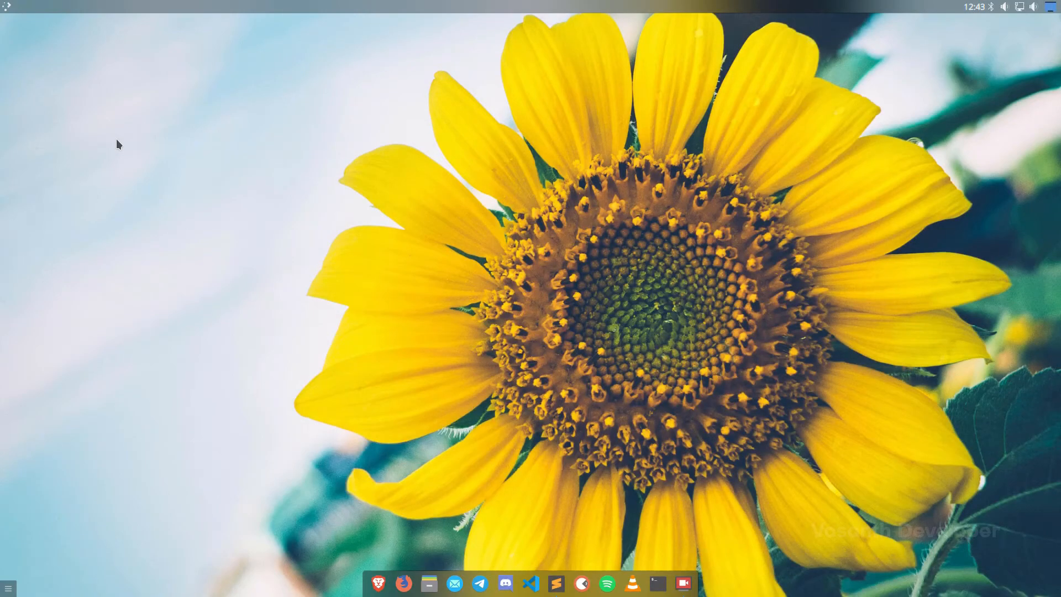
mouse_move(490, 468)
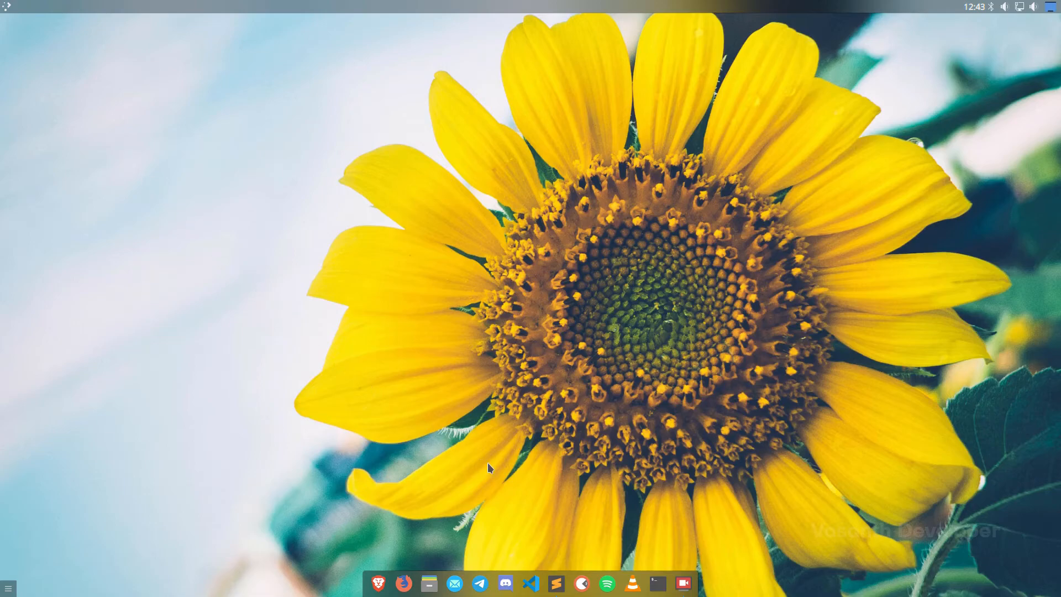
- Open a new terminal, run samaya --version for version 0.0.0 details, and start samaya --
click(657, 582)
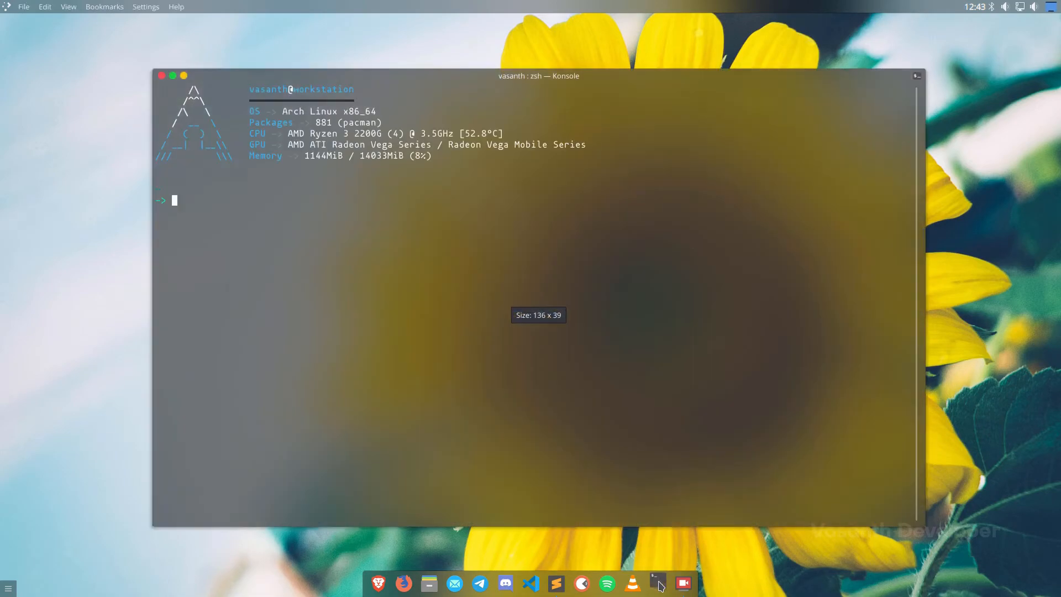
text(samaya)
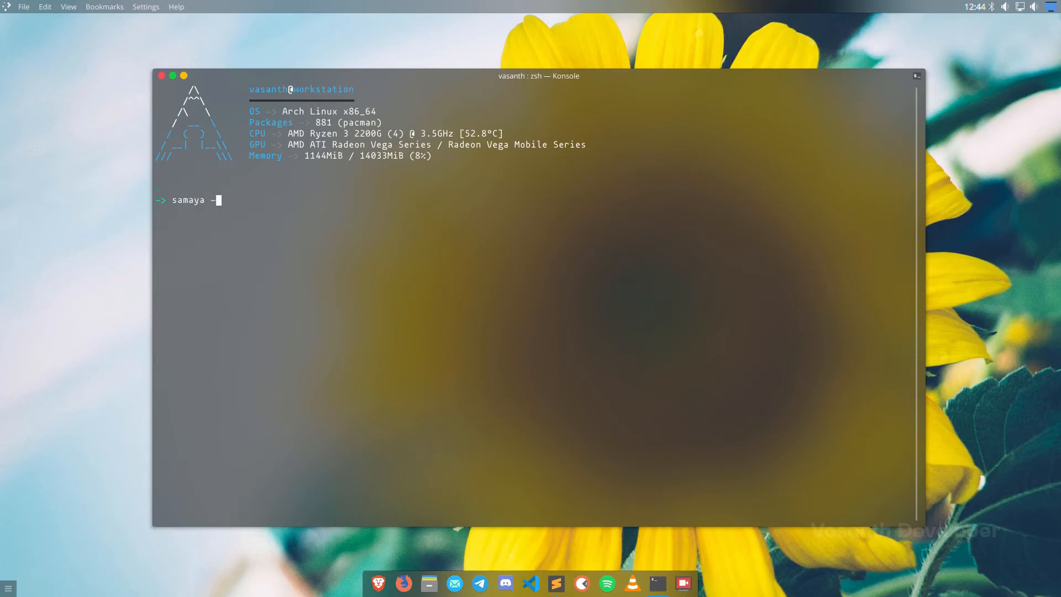
text(--version)
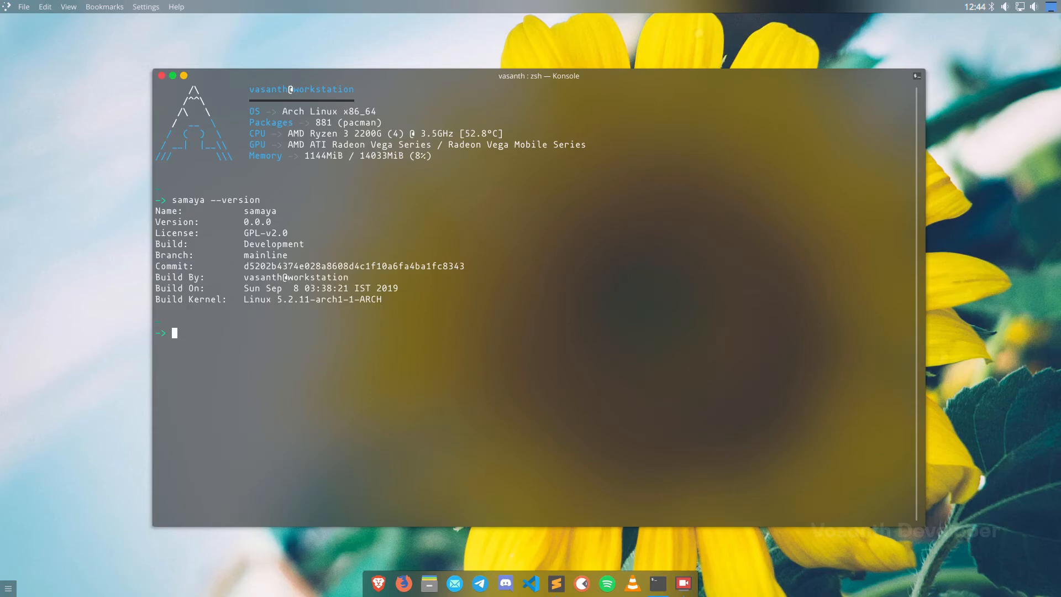
text(samaya)
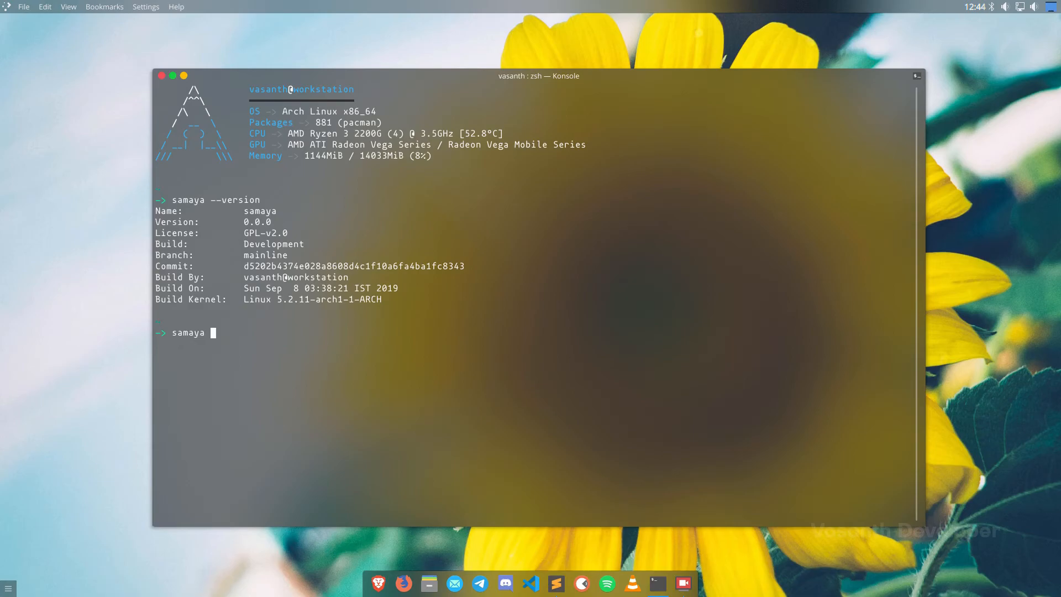
text(--)
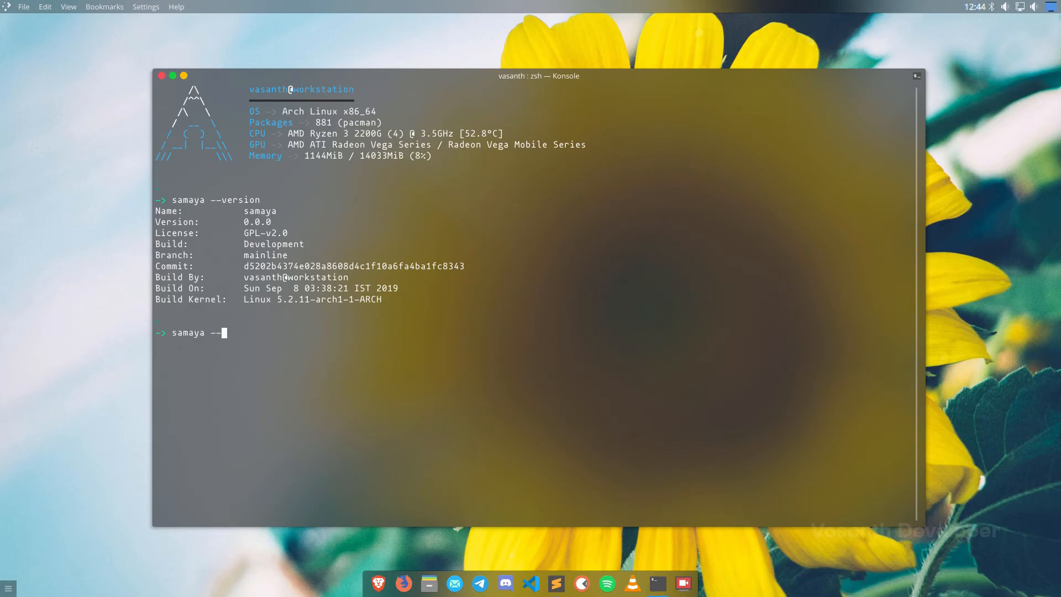